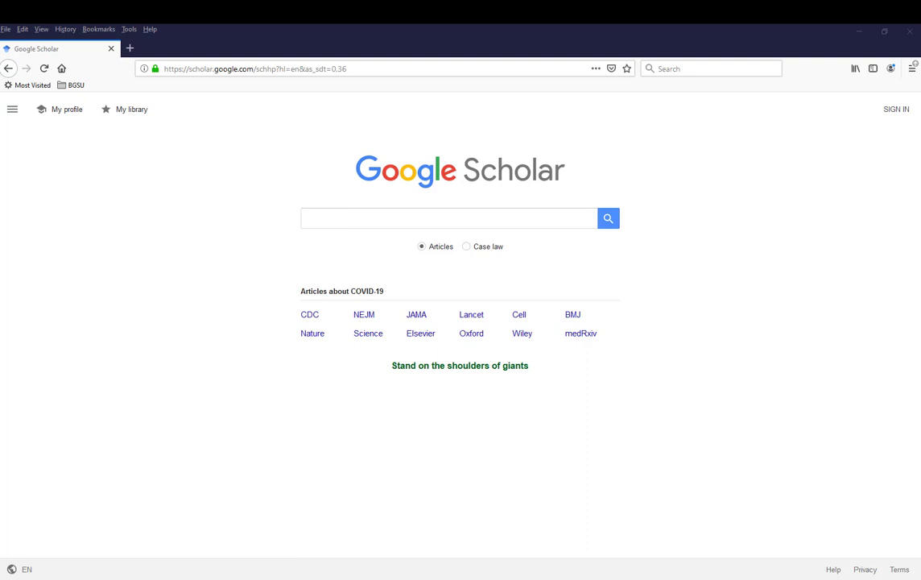
mouse_move(897, 109)
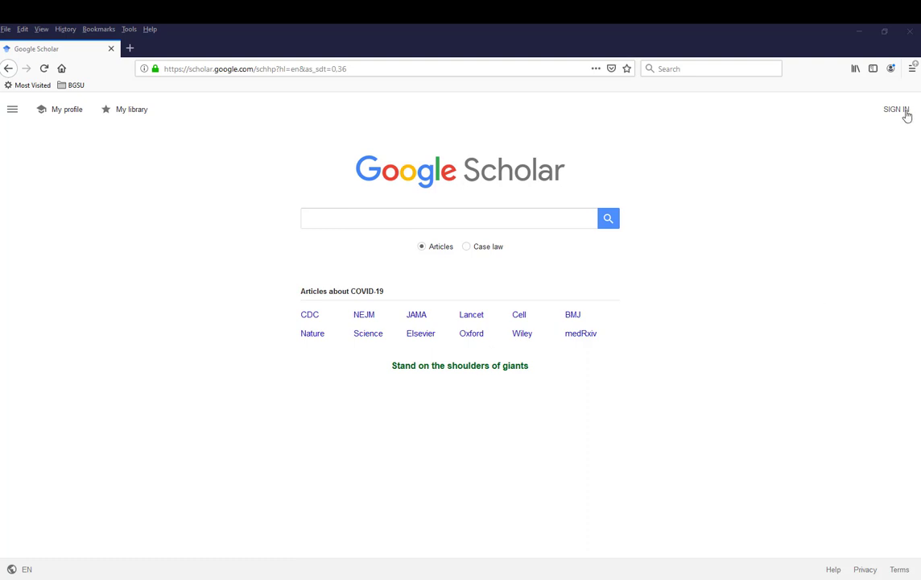
mouse_move(896, 109)
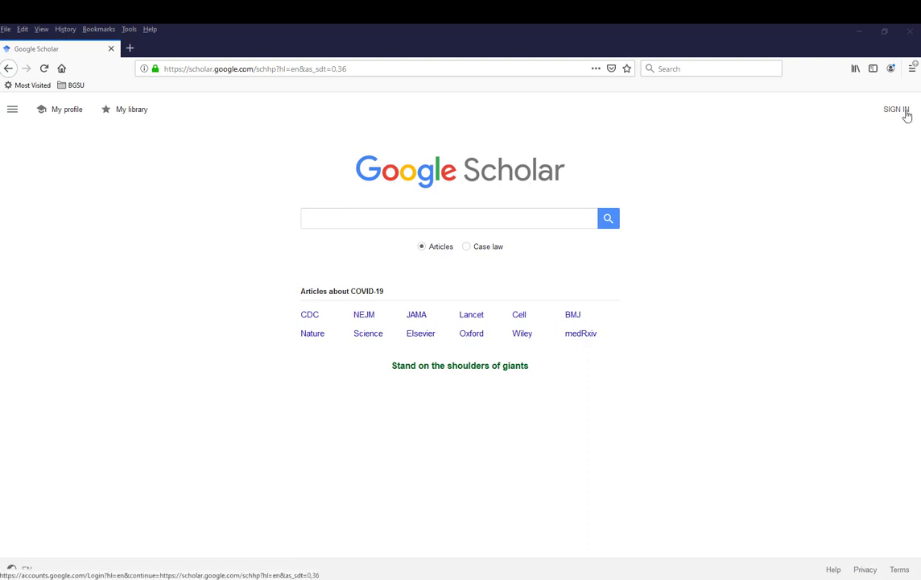
mouse_move(268, 314)
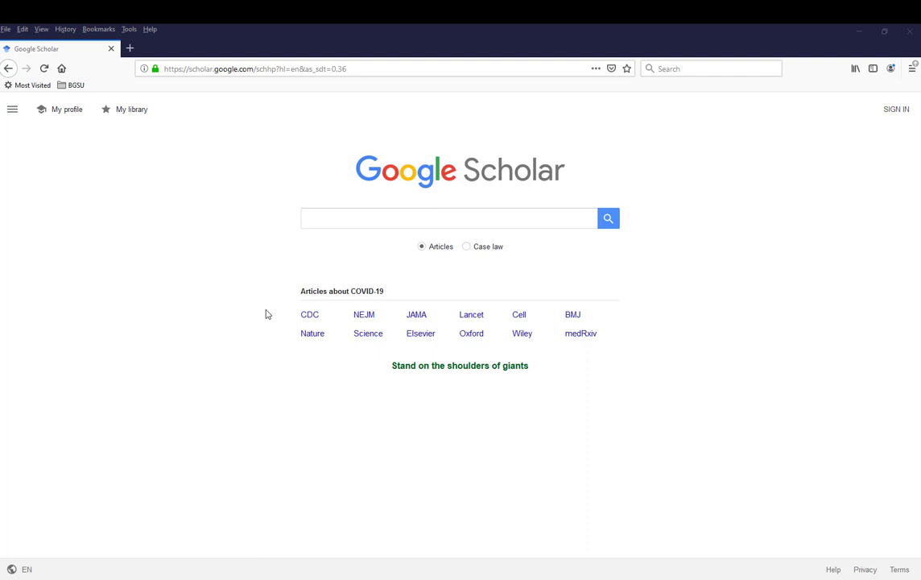
mouse_move(13, 109)
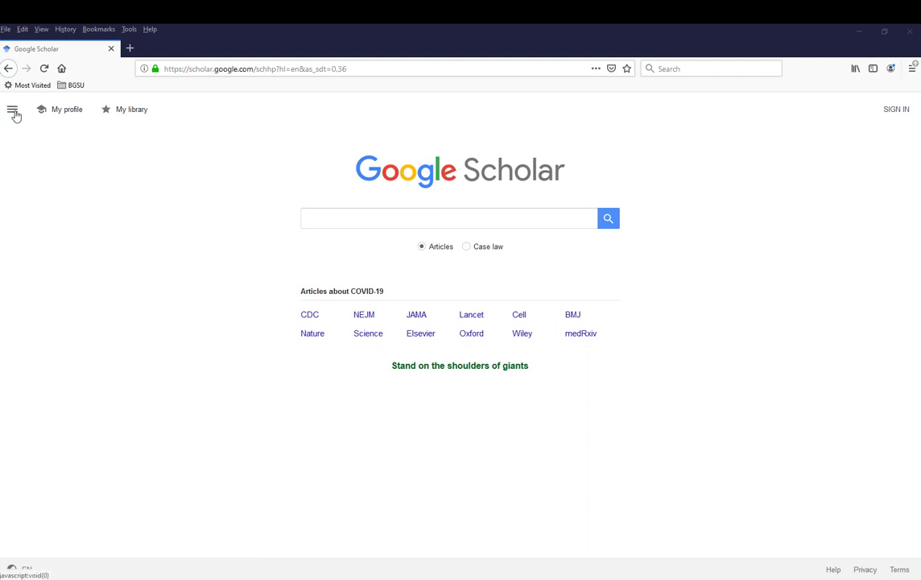
Open the Library links section of Google Scholar Settings from the navigation menu
left_click(13, 108)
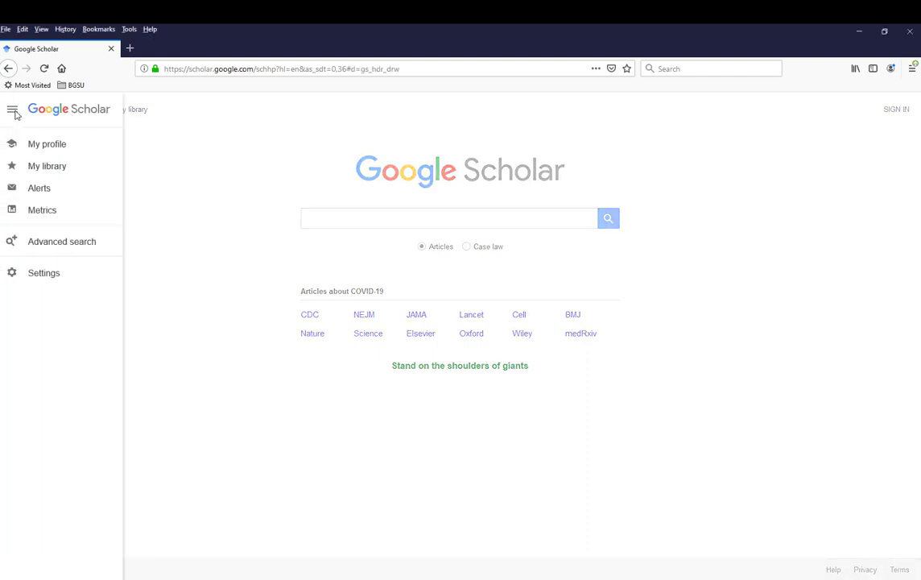
left_click(44, 272)
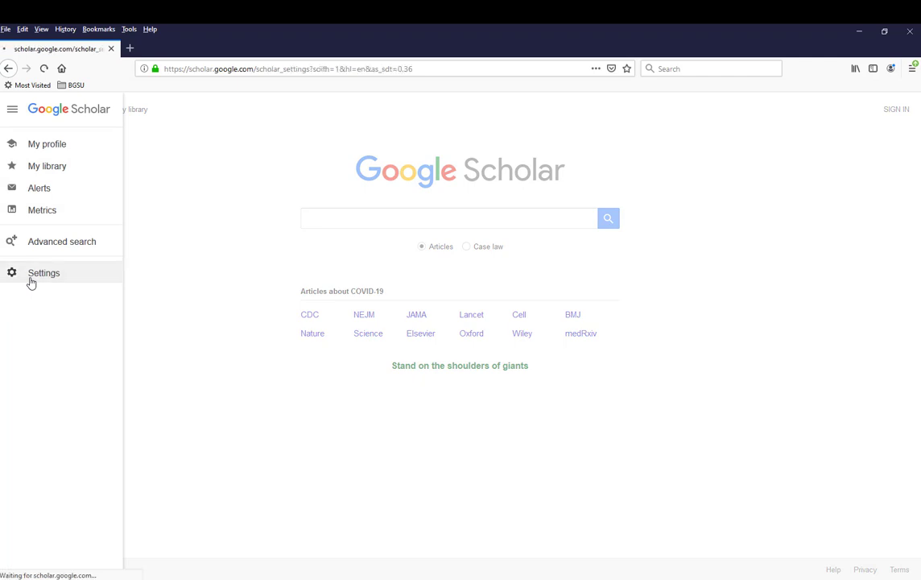
left_click(43, 272)
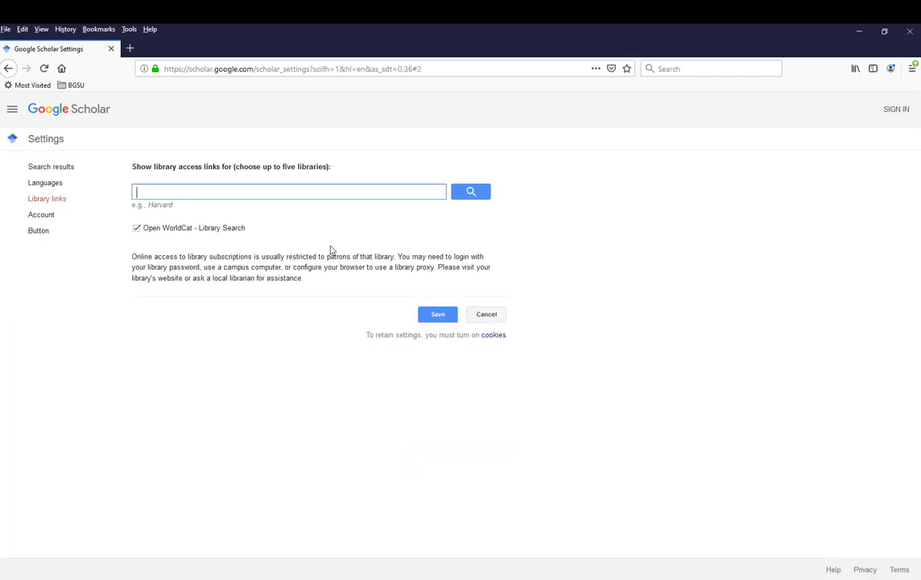
mouse_move(348, 239)
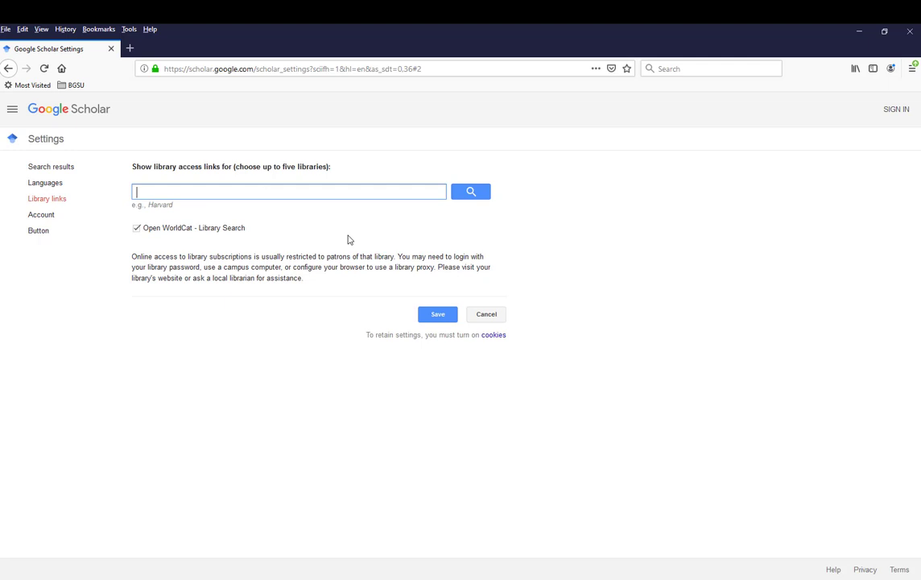
Search 'bowling green state university', enable Find it! at BGSU, and save
type("bowling green state unive")
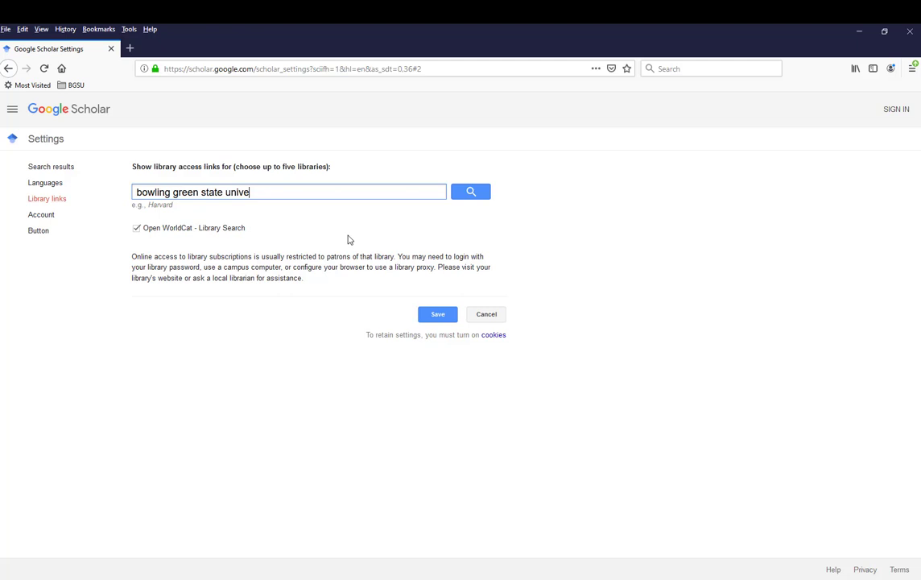
type("rsity")
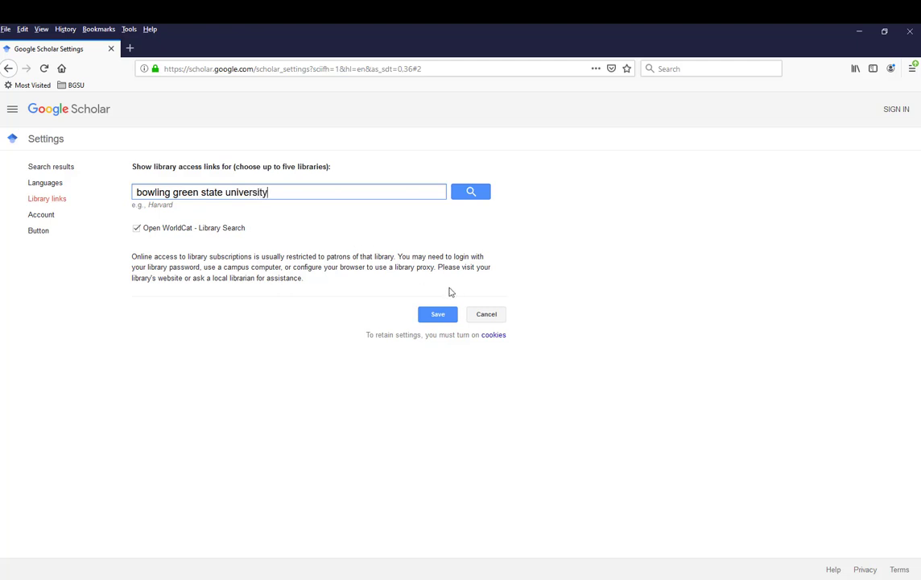
left_click(470, 192)
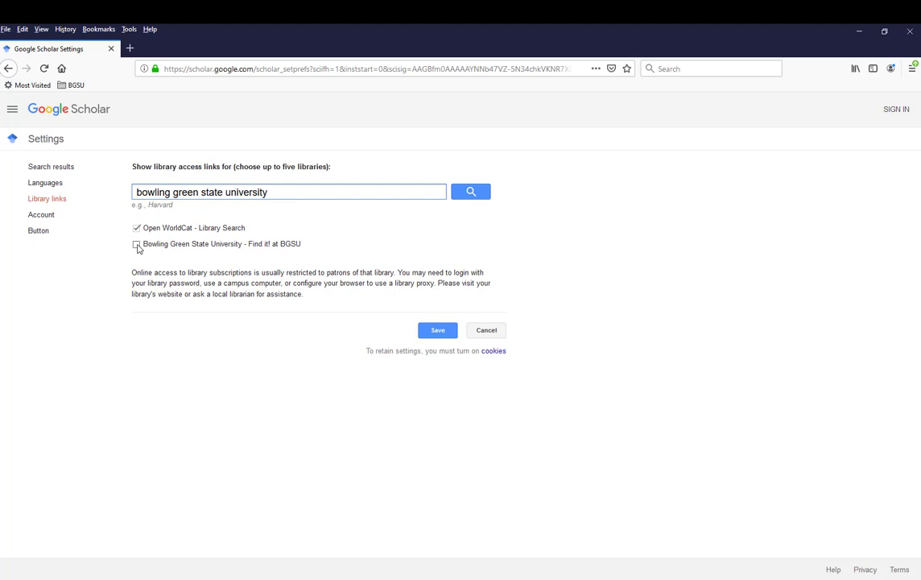
left_click(136, 243)
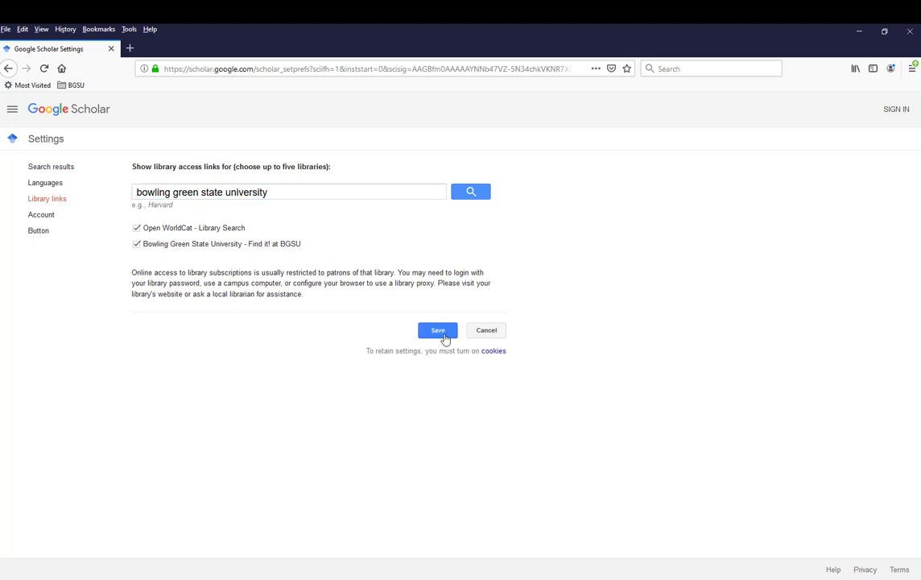
left_click(437, 330)
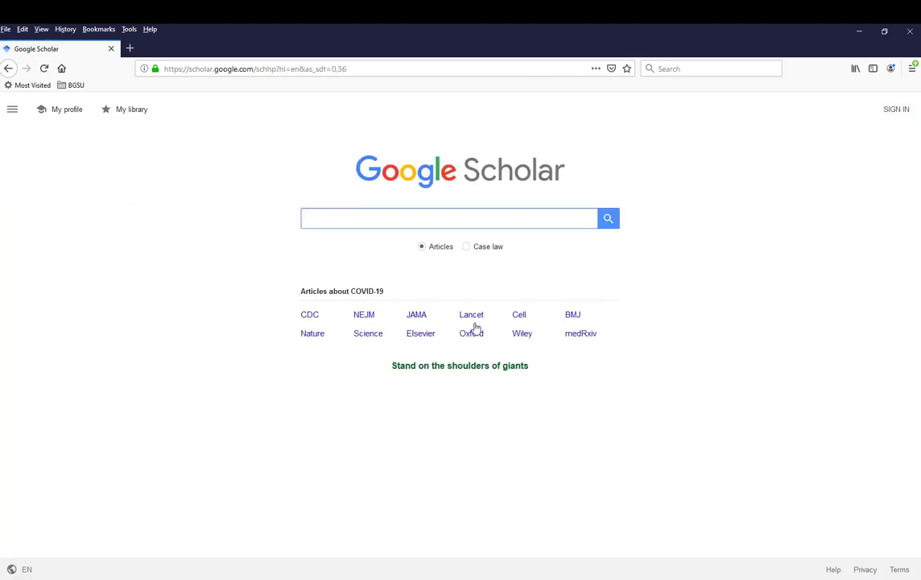
mouse_move(14, 418)
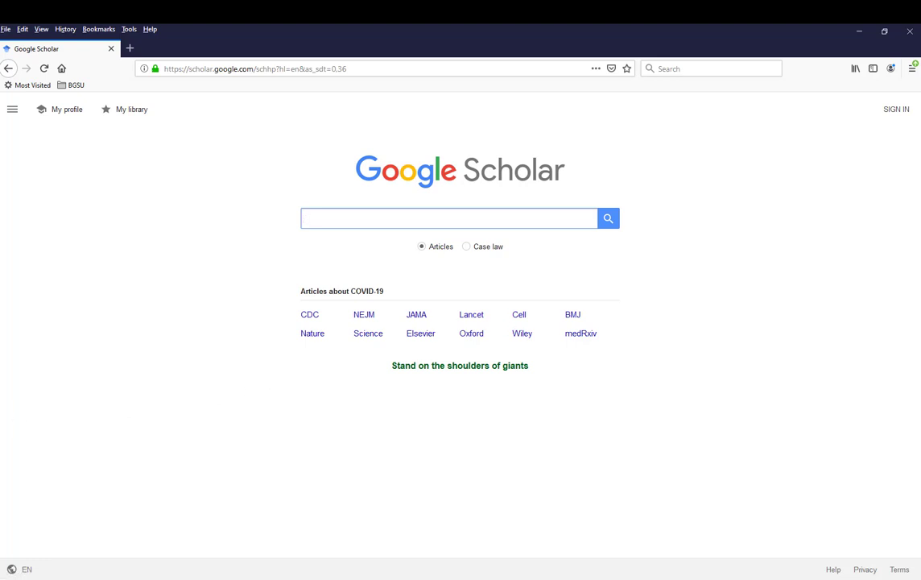
Enter 'anxiety' into the Google Scholar search box
left_click(449, 218)
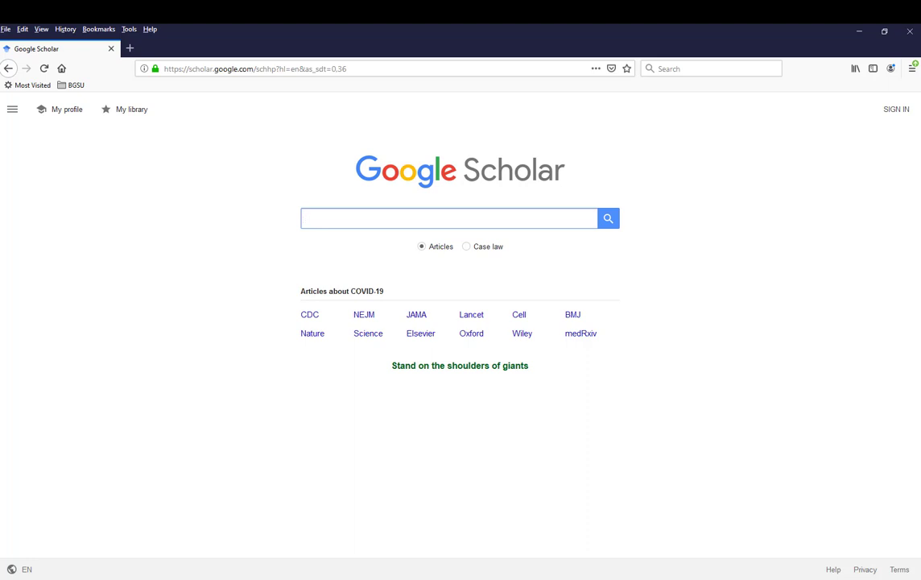
type("an")
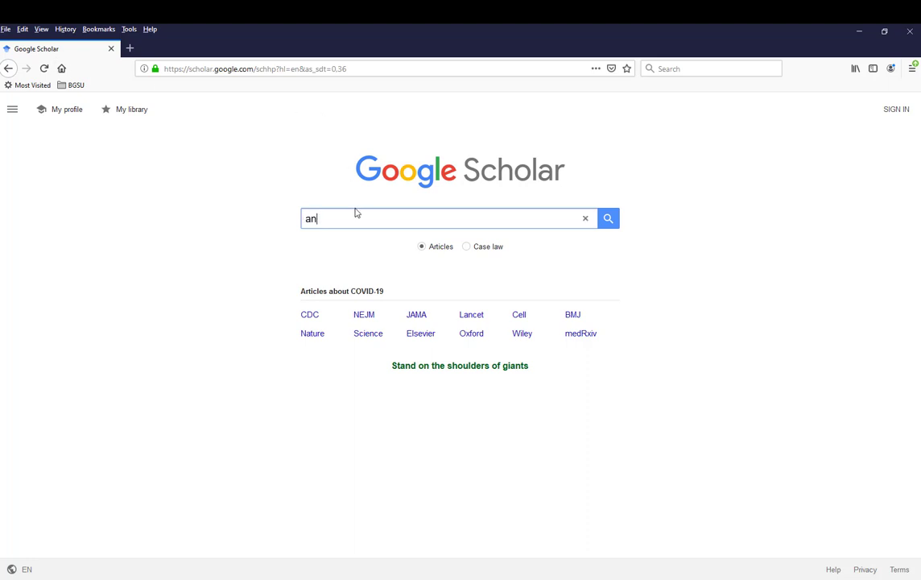
type("xiety")
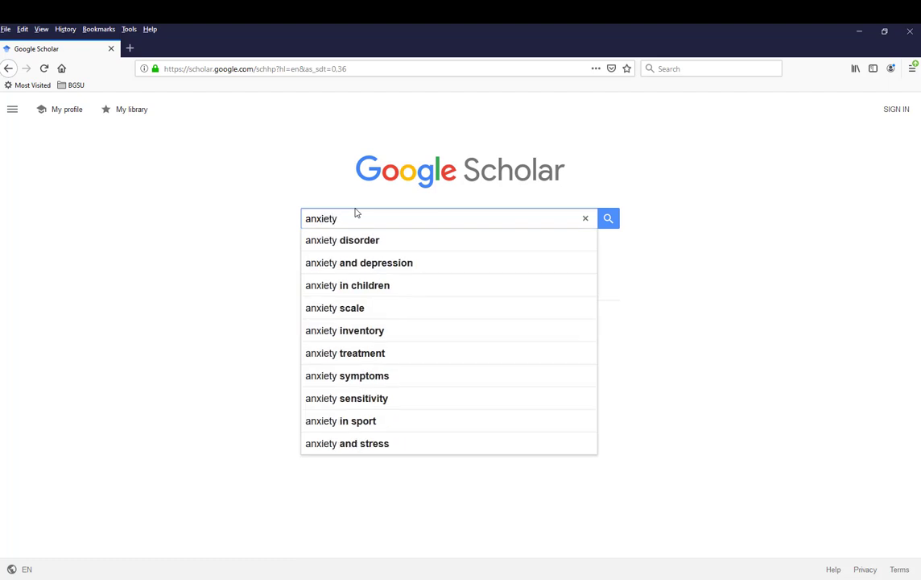
Run the 'anxiety and depression' suggestion and browse the results with BGSU links
left_click(359, 263)
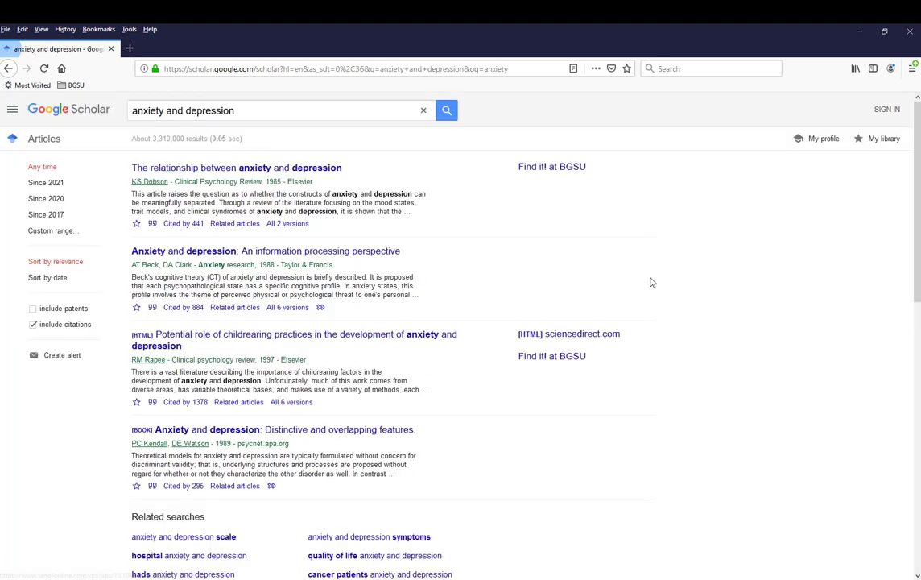
mouse_move(722, 338)
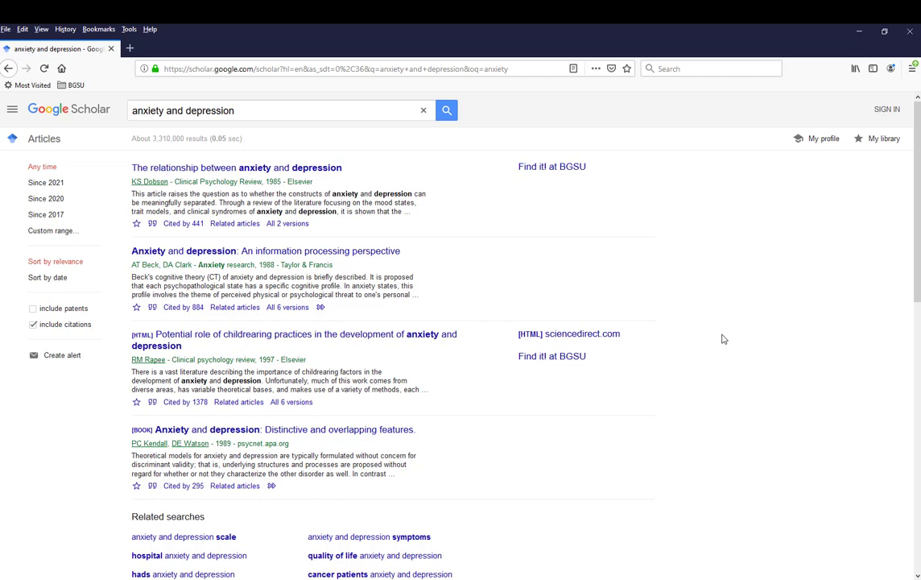
mouse_move(567, 167)
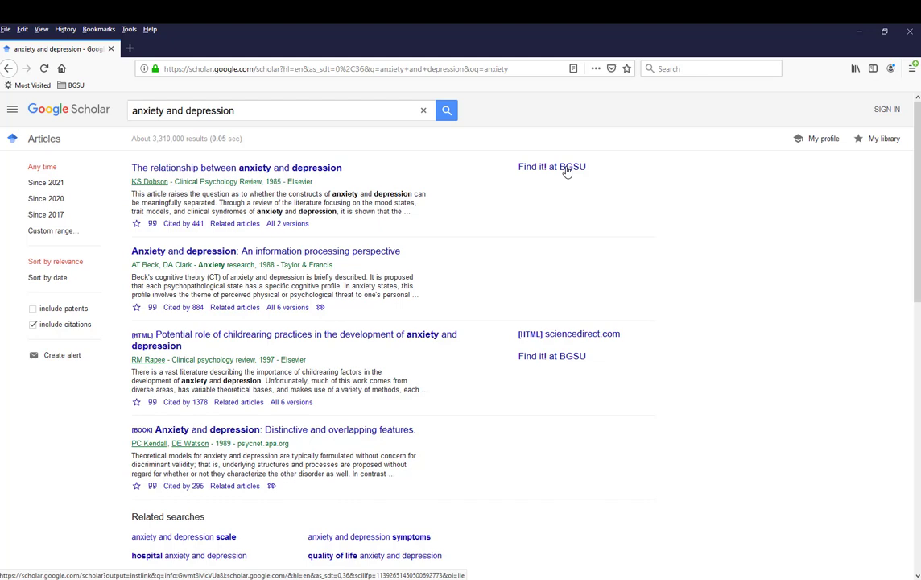
mouse_move(654, 391)
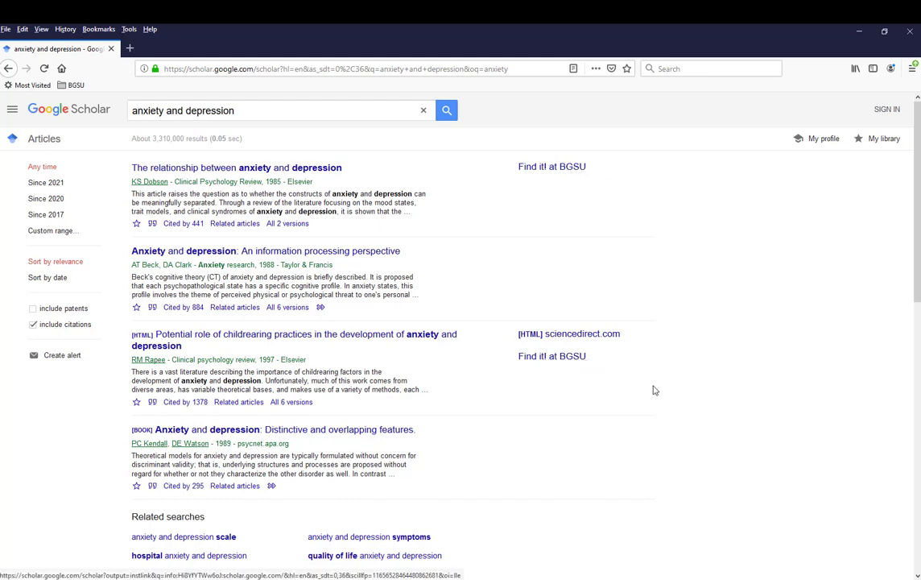
scroll("down", 3)
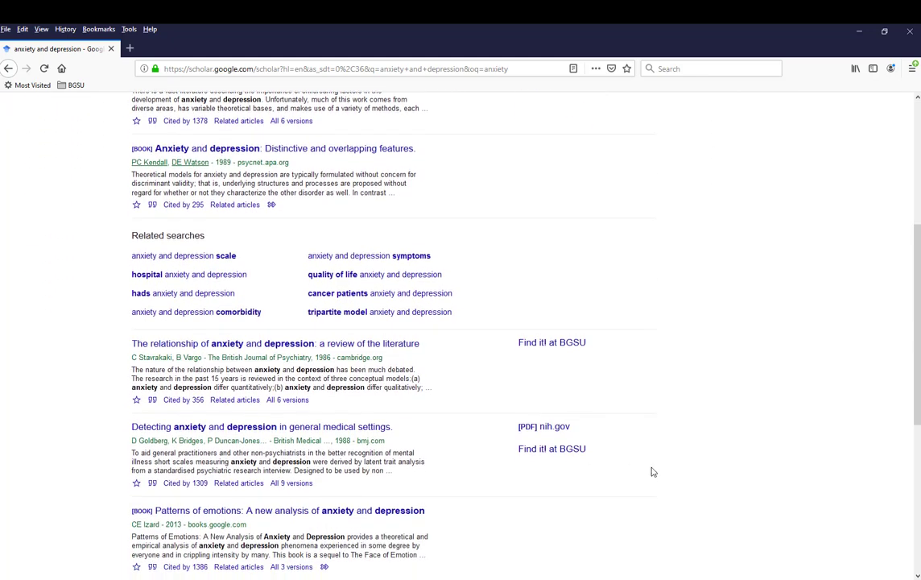
scroll("up", 3)
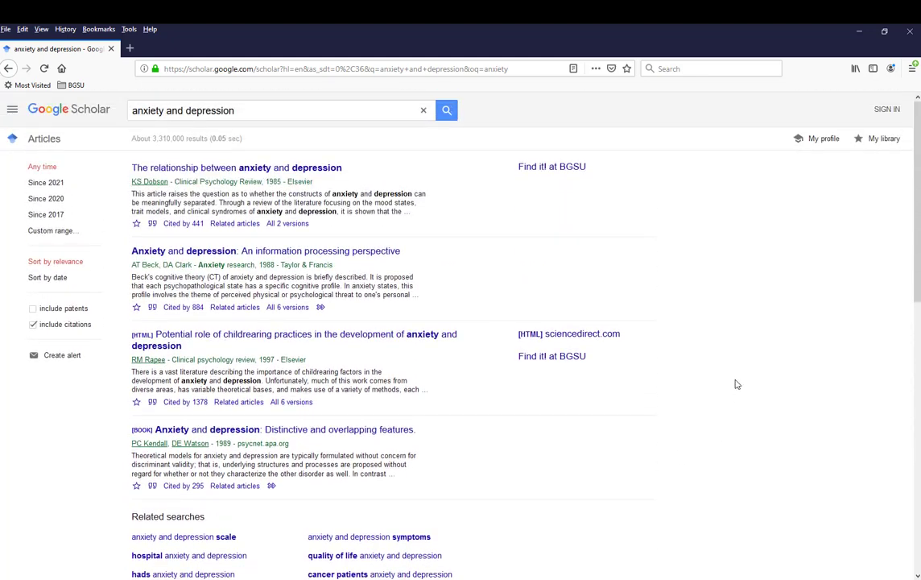
mouse_move(552, 166)
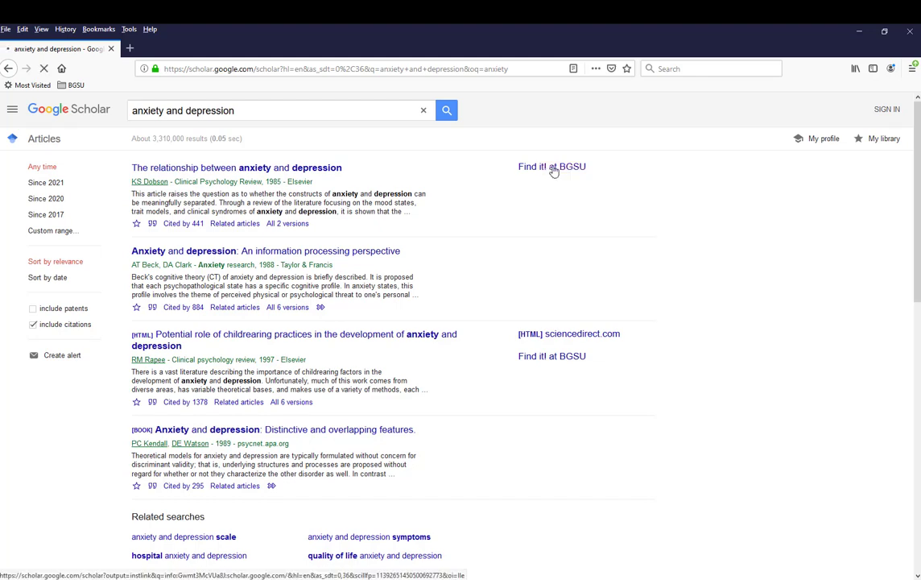
Follow Find it! at BGSU for Dobson 1985 through the EZProxy page to ScienceDirect
left_click(554, 166)
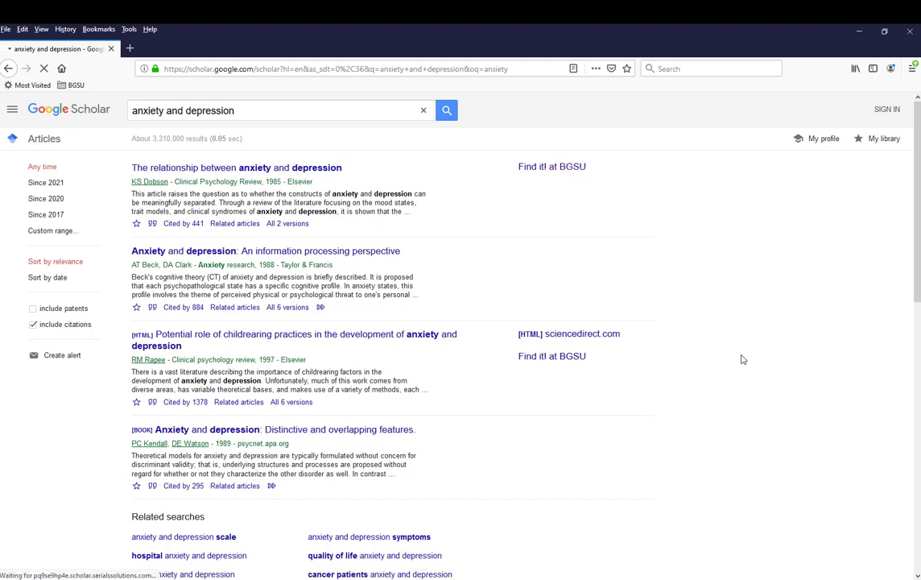
left_click(551, 166)
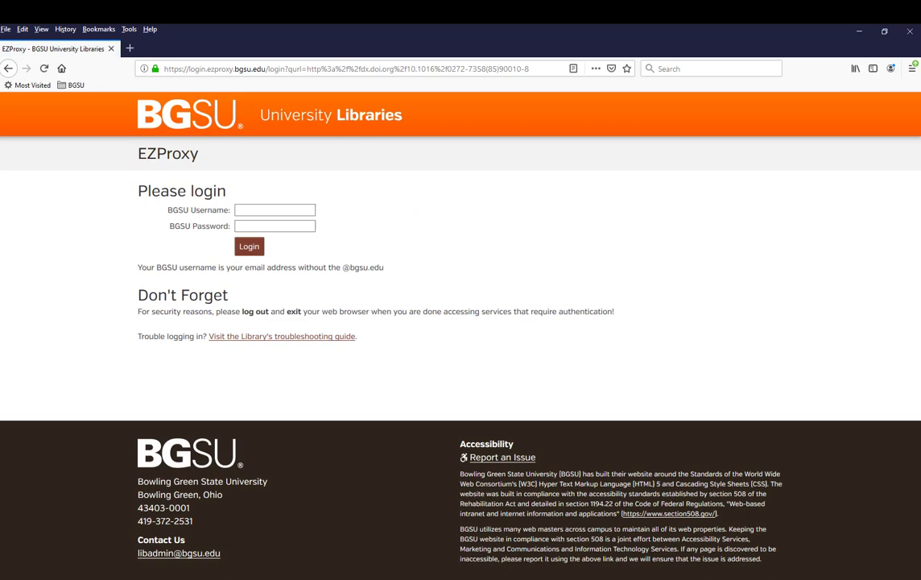
left_click(248, 246)
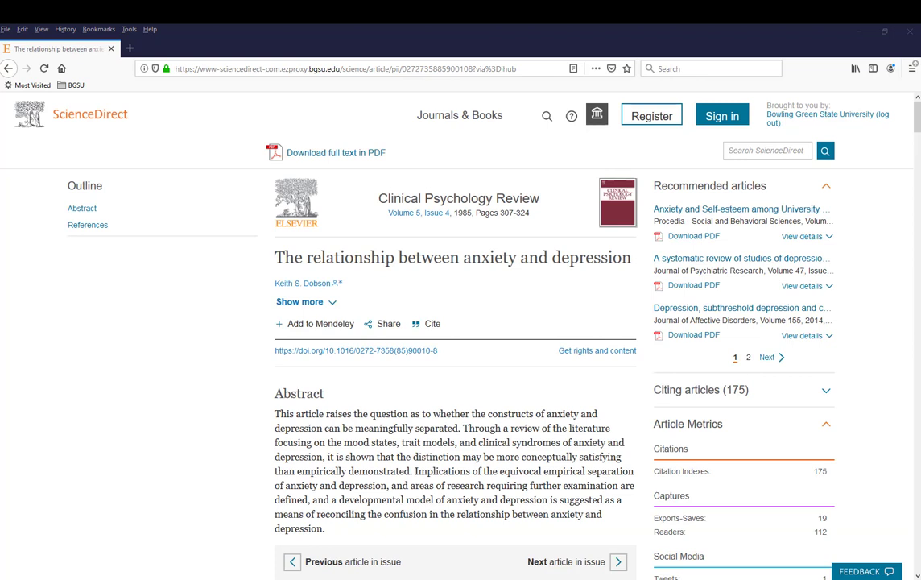